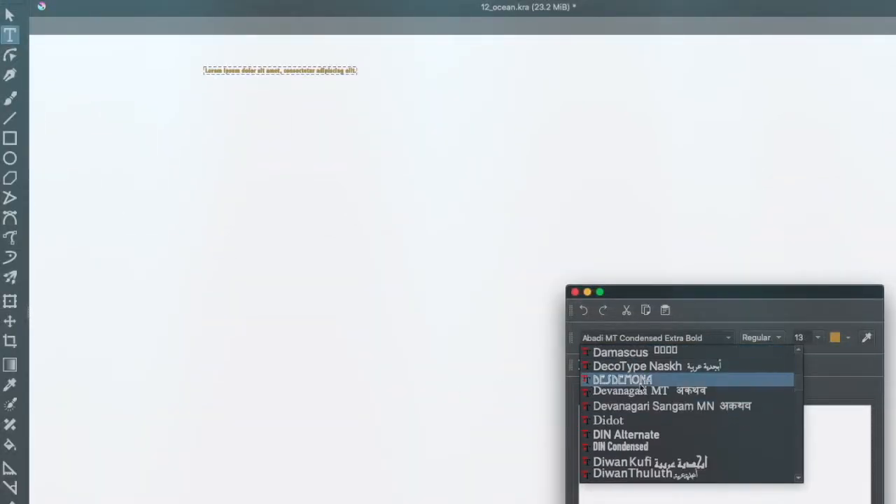
- Apply the Desdemona font to the 3 PARTS heading text
left_click(623, 379)
type("3 PARTS")
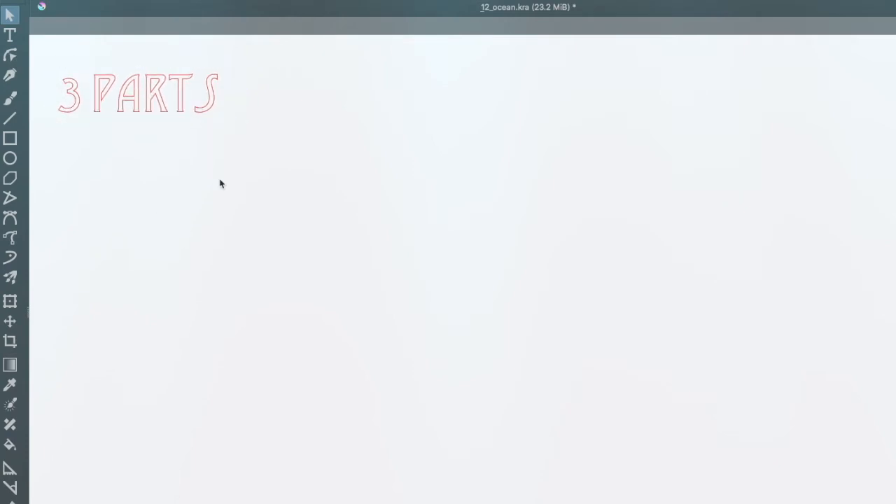
- Freehand-paint red arrows from the title and a dotted sandy land area below
left_click(10, 98)
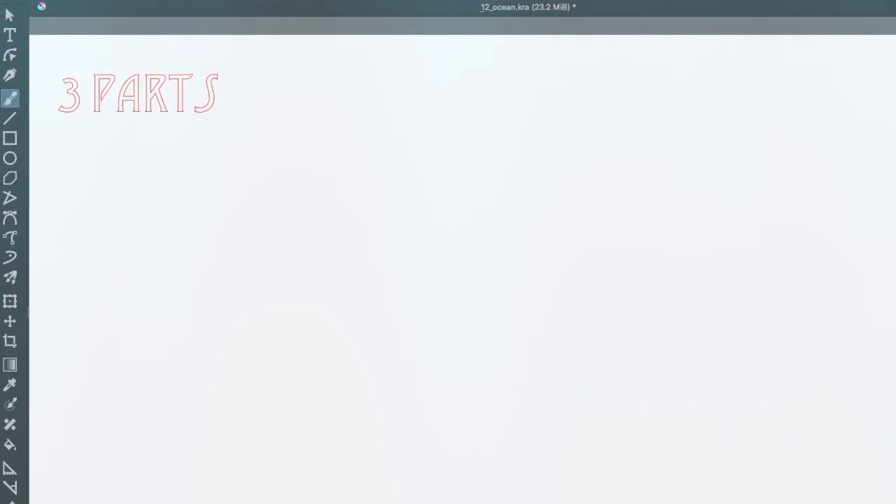
left_click_drag(135, 133, 134, 221)
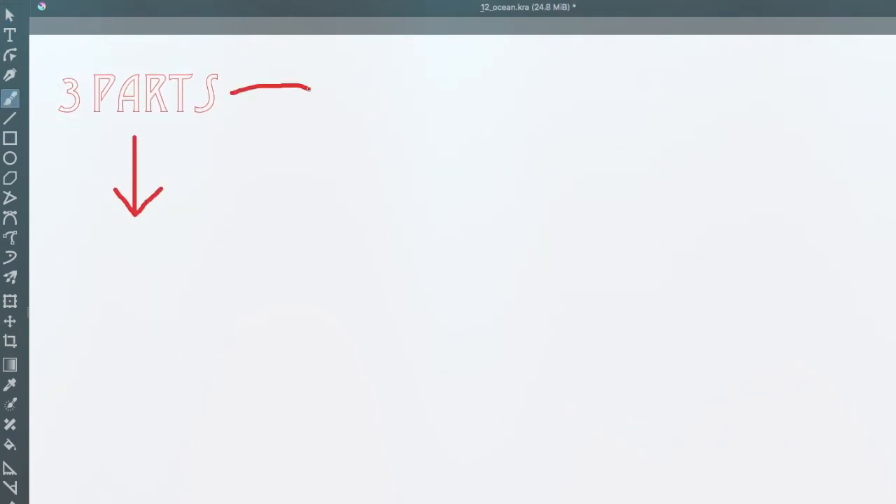
left_click_drag(196, 133, 358, 242)
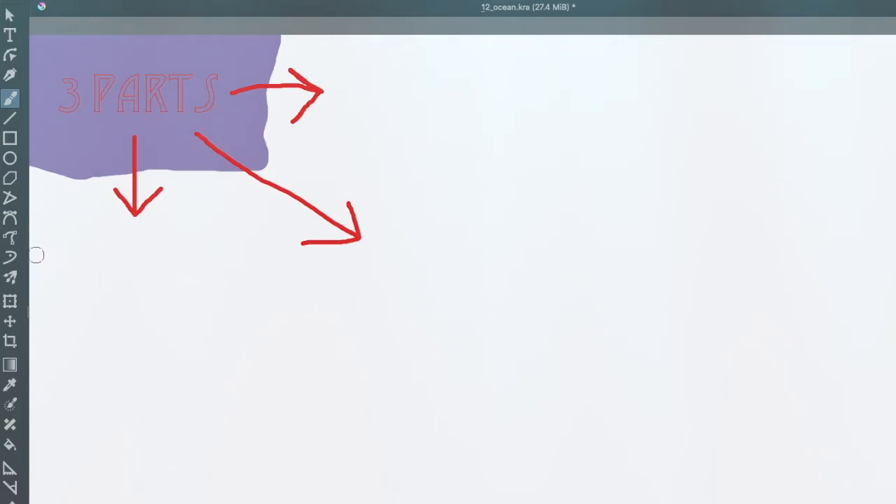
left_click_drag(31, 259, 592, 391)
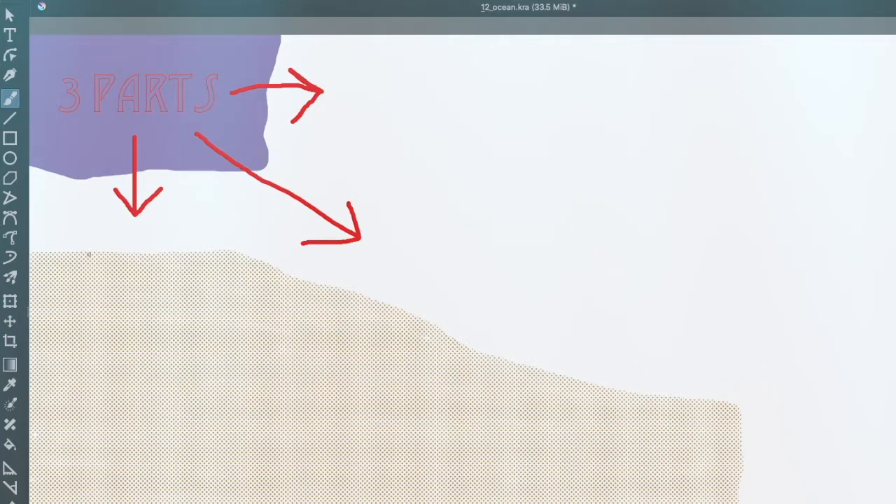
- Paint green grass strokes on the upper-left land and an orange soil line across it
left_click_drag(35, 239, 67, 252)
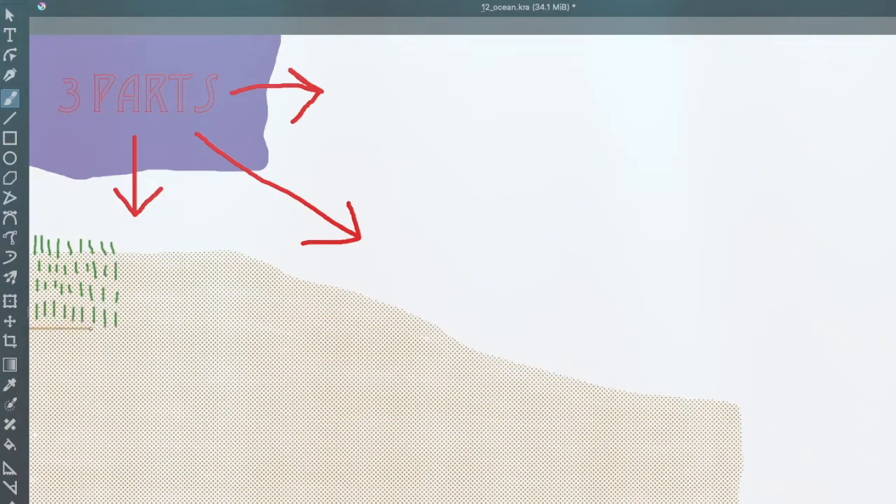
left_click_drag(32, 329, 477, 347)
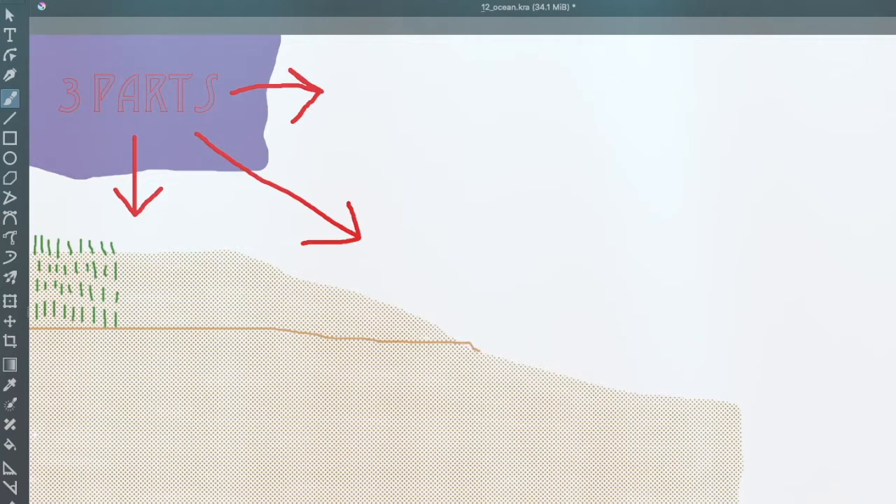
mouse_move(490, 109)
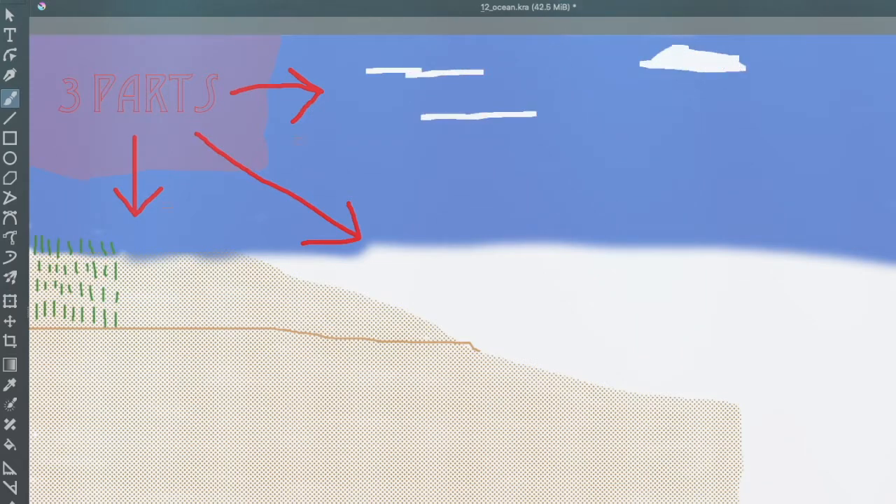
- Paint a grey bird with wind streaks, a wavy blue ocean outline, and light blue water
left_click_drag(144, 187, 234, 182)
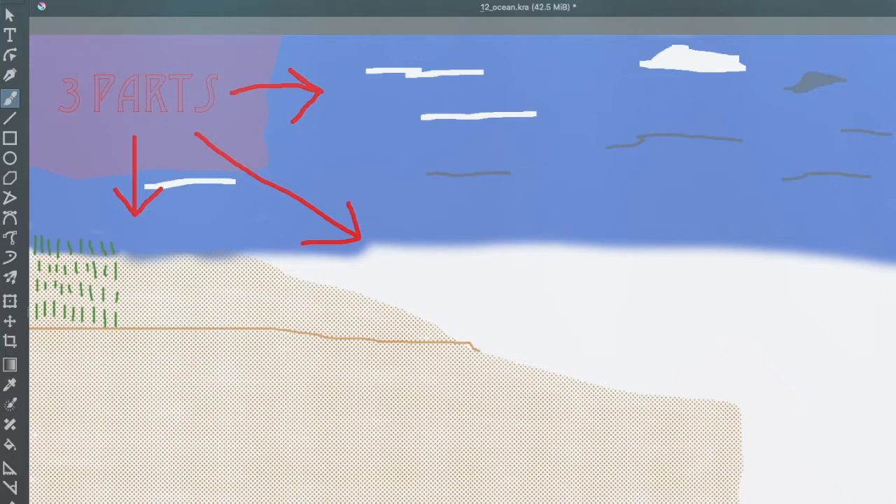
mouse_move(257, 256)
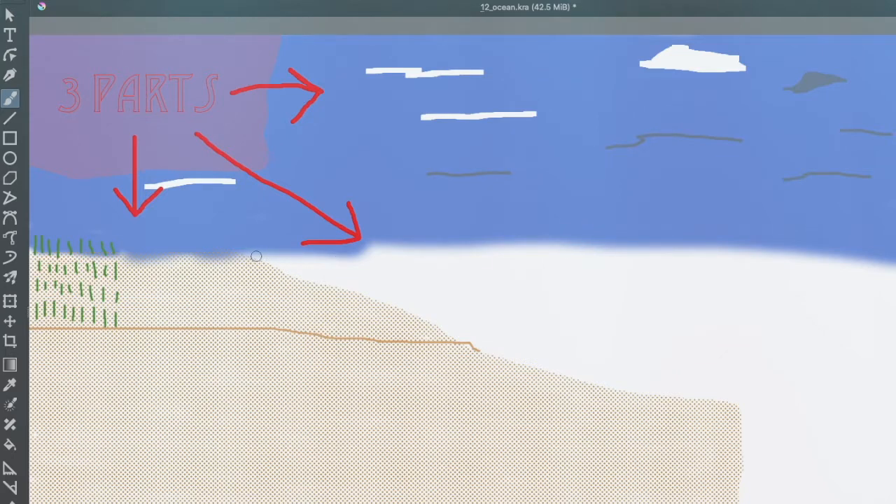
left_click_drag(316, 284, 585, 281)
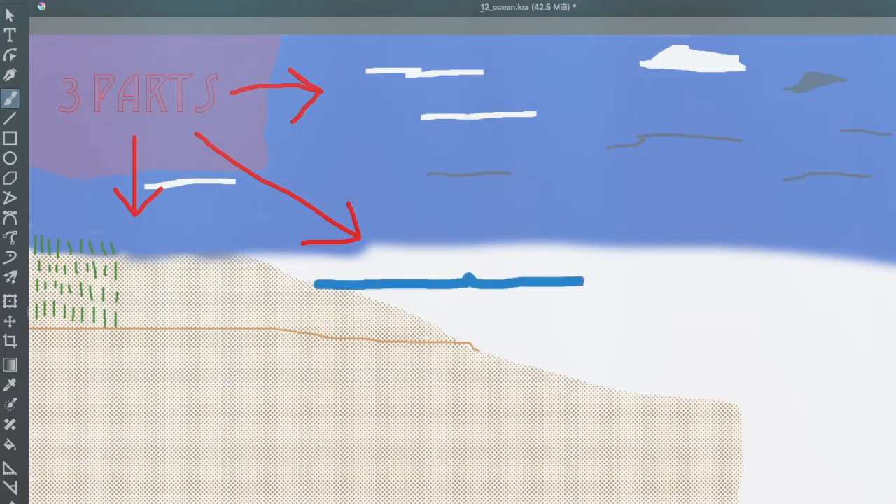
left_click_drag(585, 280, 895, 287)
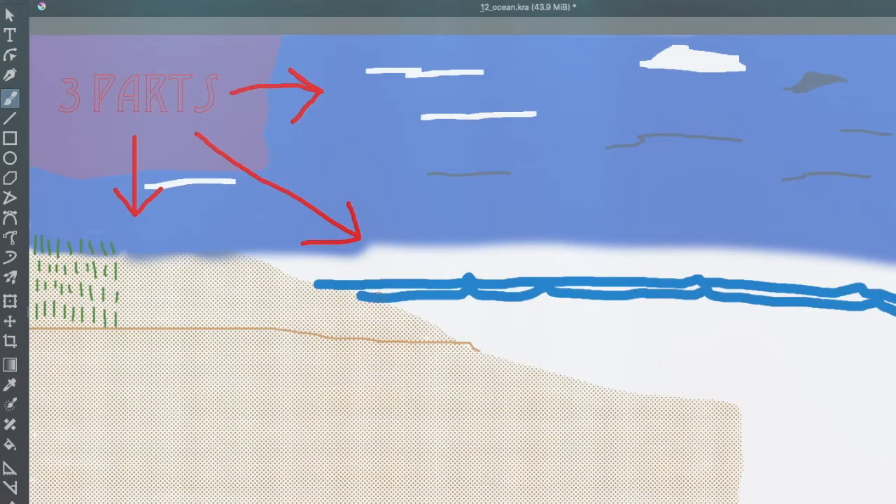
left_click_drag(357, 294, 469, 287)
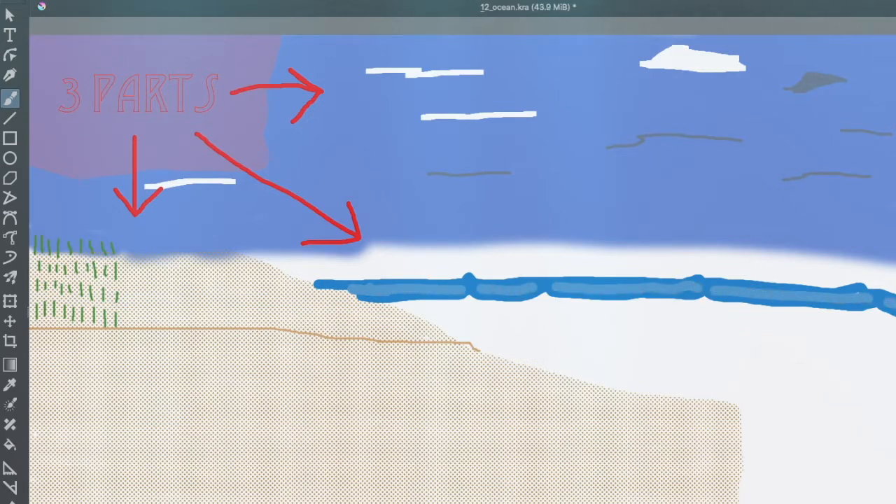
left_click_drag(385, 305, 889, 354)
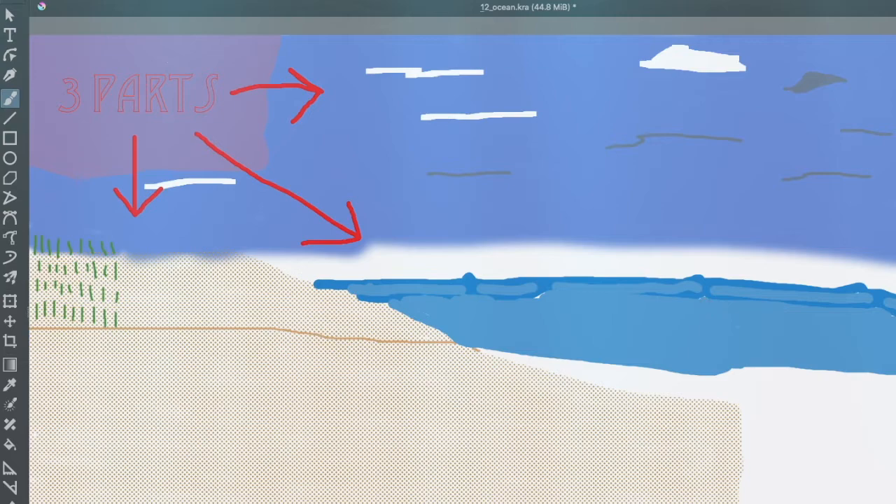
- Paint dark blue deep water and white horizon mist, then switch to Ending.kra
left_click_drag(480, 349, 591, 382)
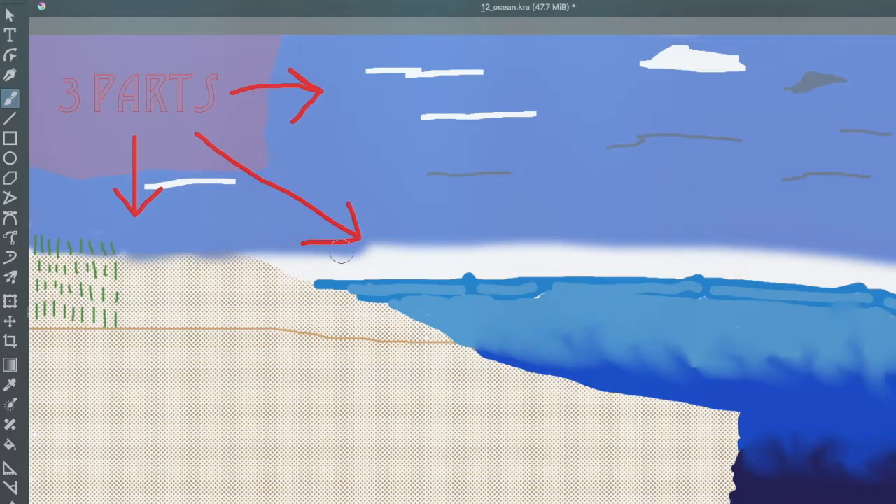
left_click_drag(35, 252, 406, 245)
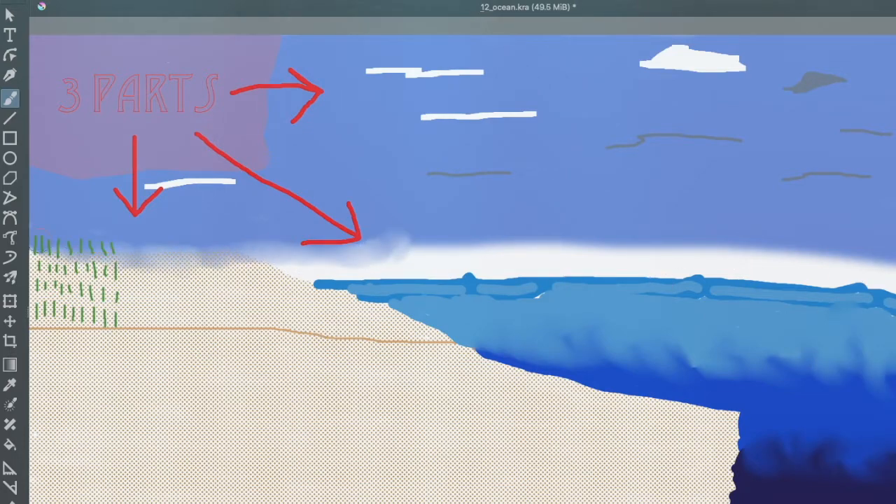
left_click(269, 7)
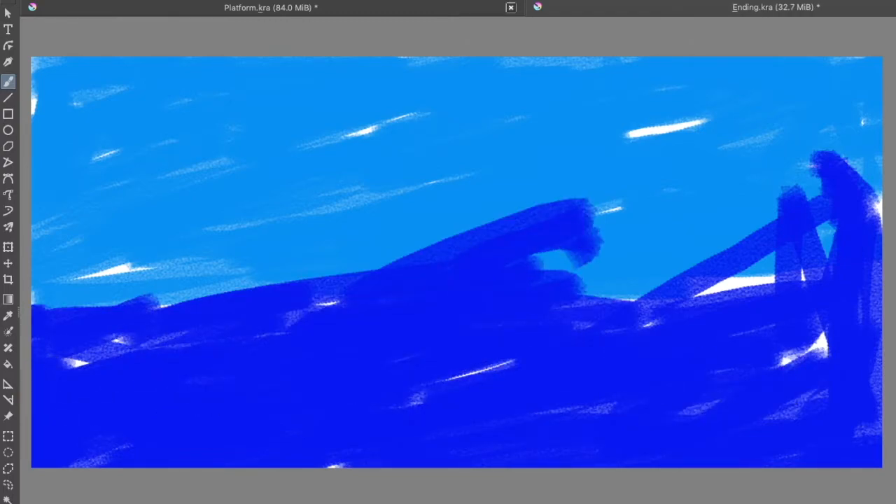
mouse_move(665, 291)
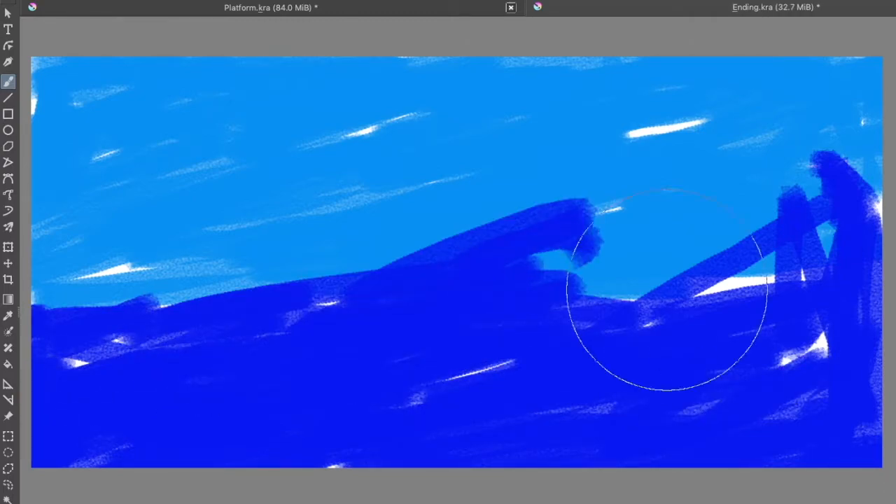
- Smudge the dark blue strokes into the lighter blue, forming a soft streaky wave
left_click_drag(666, 291, 445, 460)
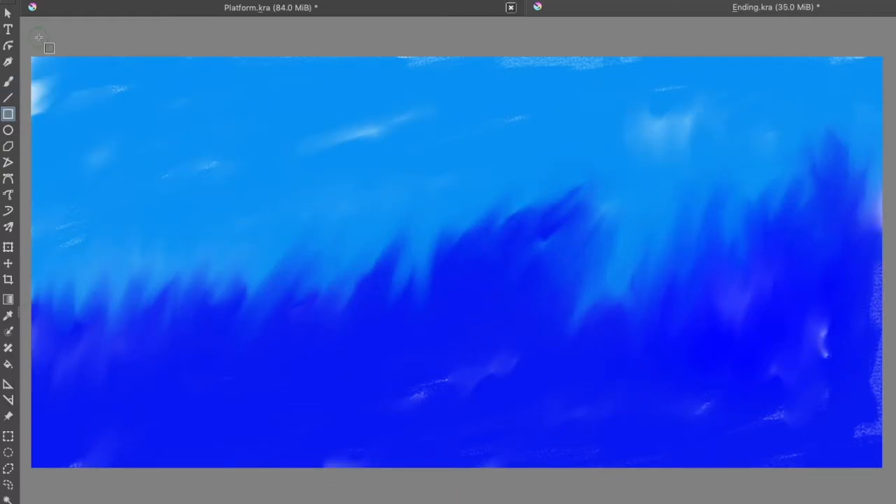
mouse_move(66, 91)
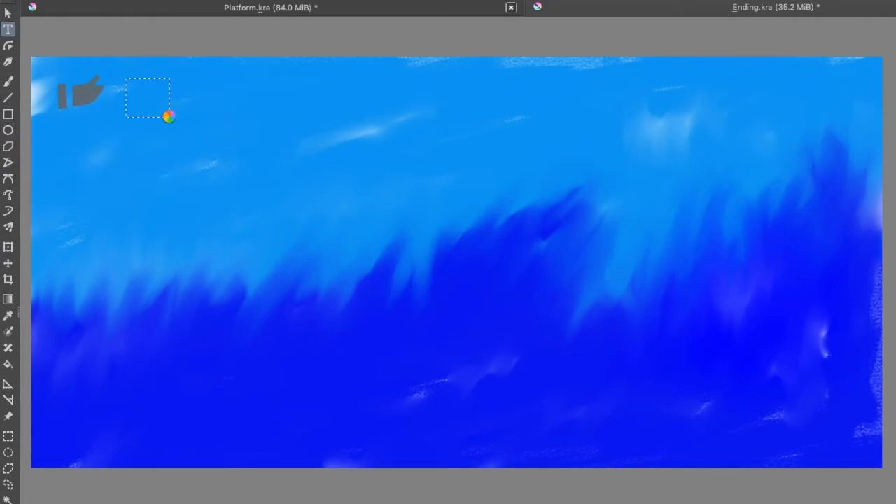
- Position the share arrow beside the thumbs-up and draw a red arrow pointing at the bell
left_click(9, 13)
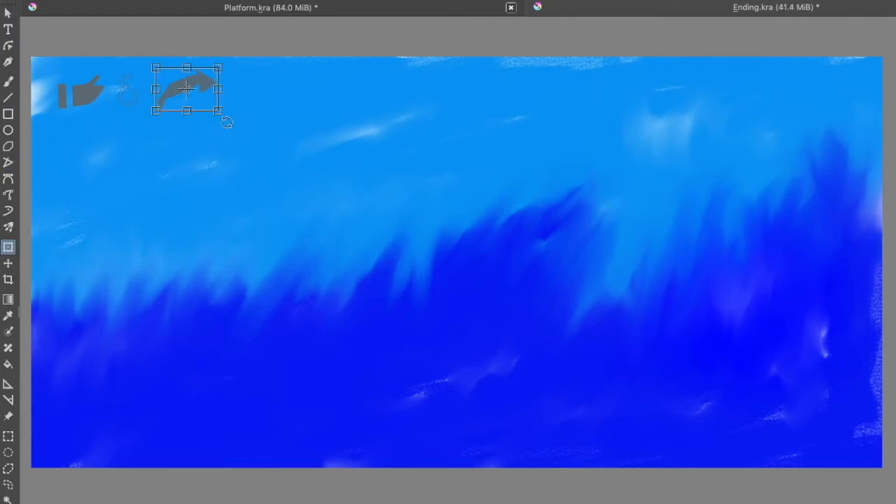
left_click(8, 29)
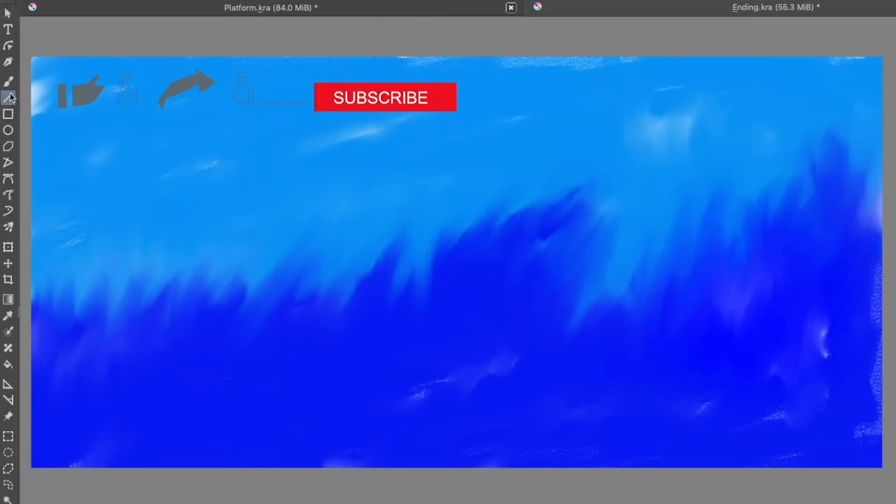
left_click_drag(208, 123, 208, 186)
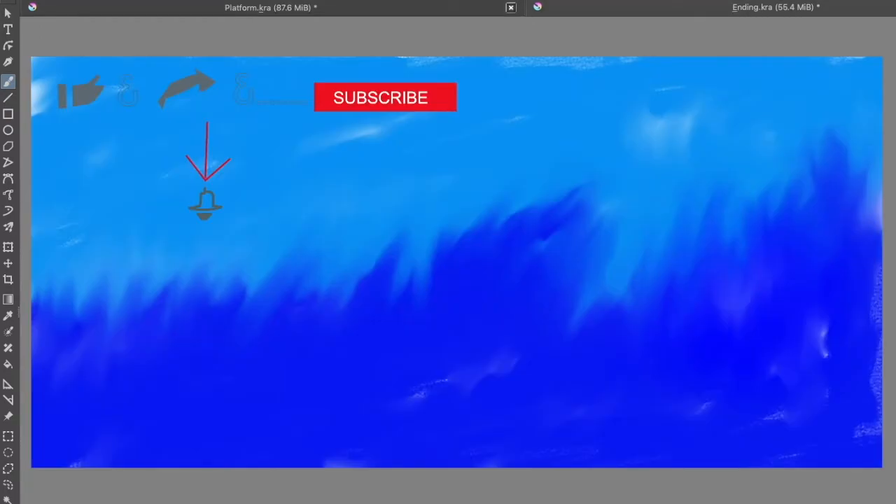
- Start the mid-canvas thumbs-down polygon and begin the IF caption text below it
left_click(8, 114)
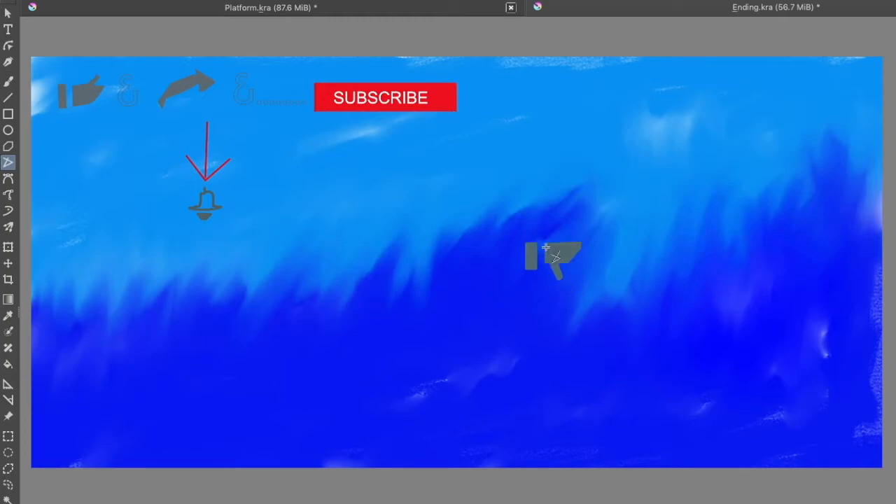
left_click(8, 130)
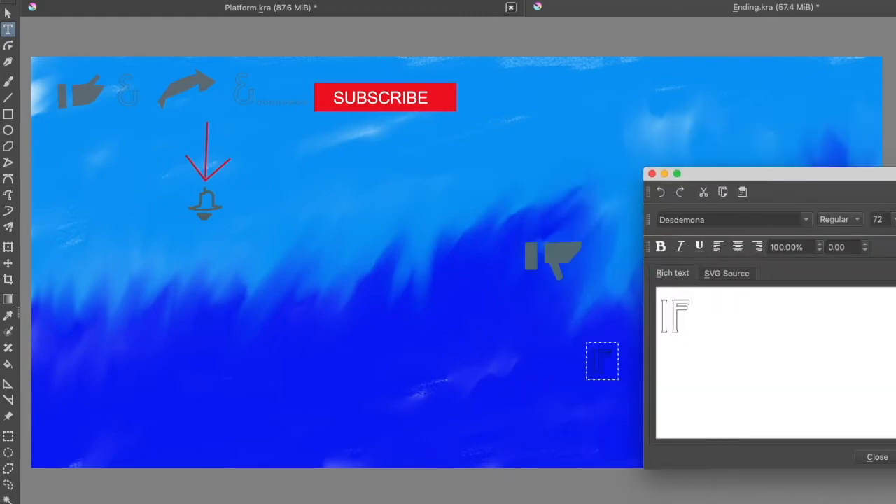
- Finish the IF … THEN.....WHY? caption and choose a colour for the B/C... text
left_click(878, 456)
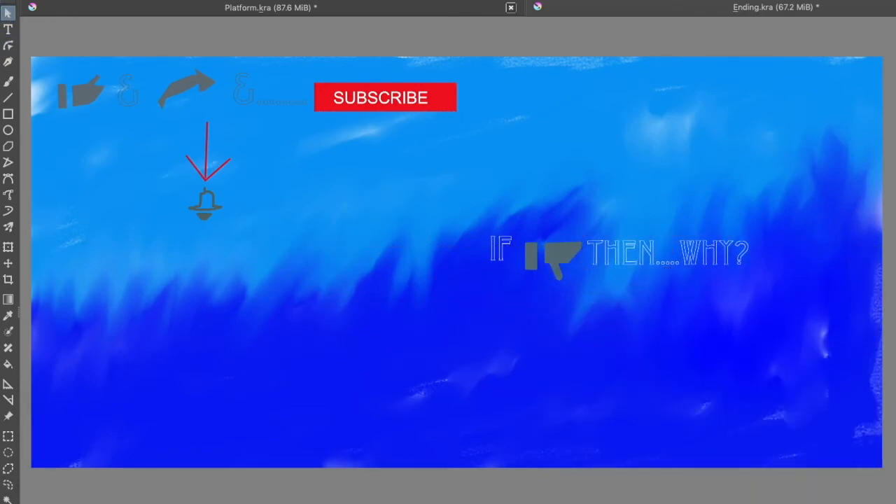
left_click(8, 29)
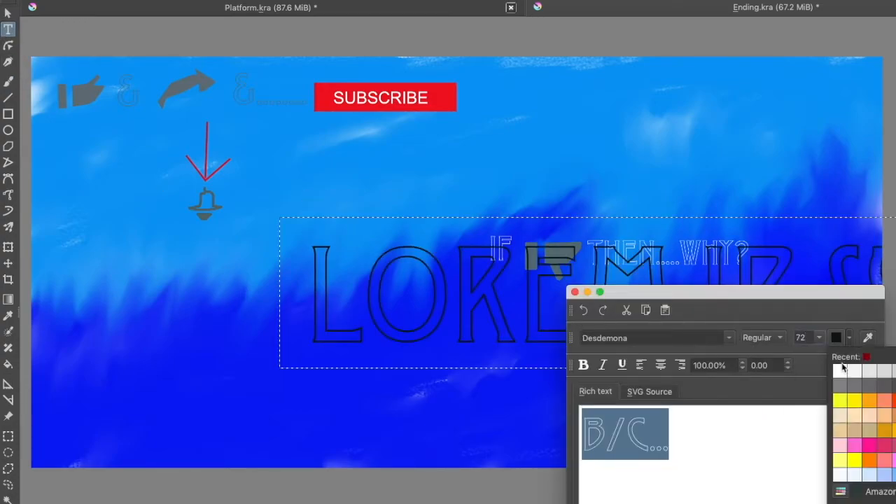